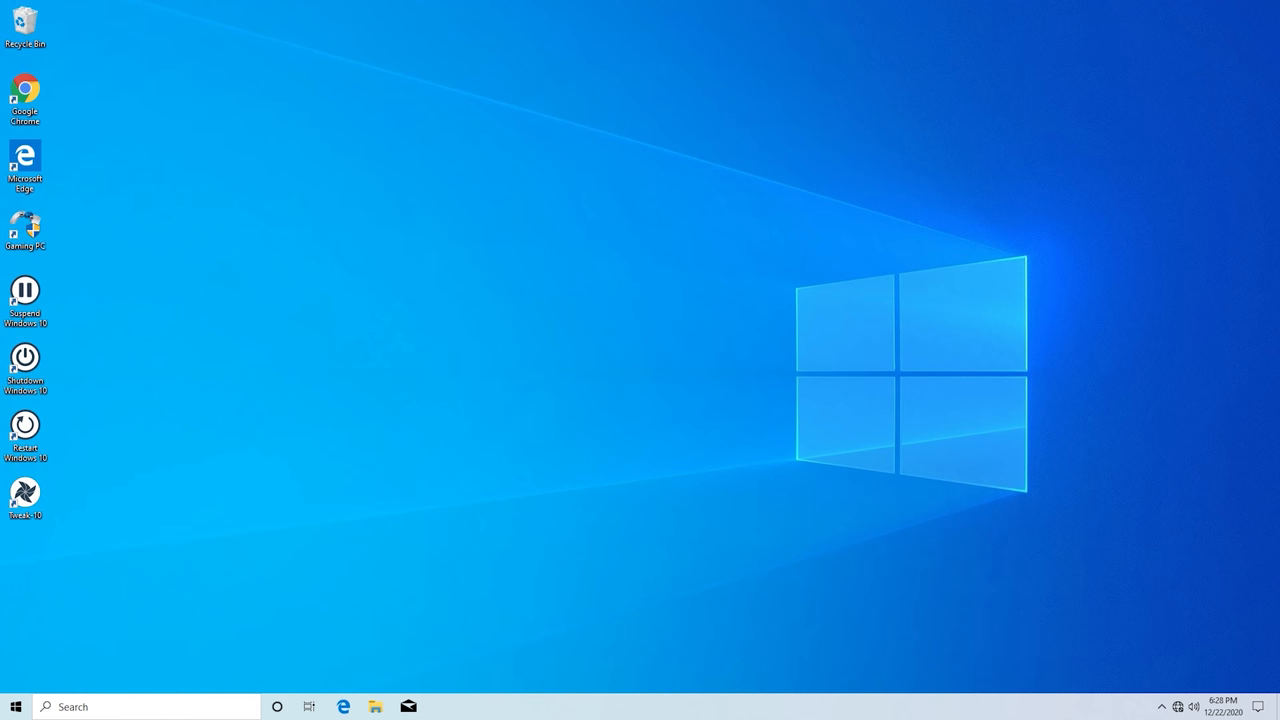
mouse_move(1214, 650)
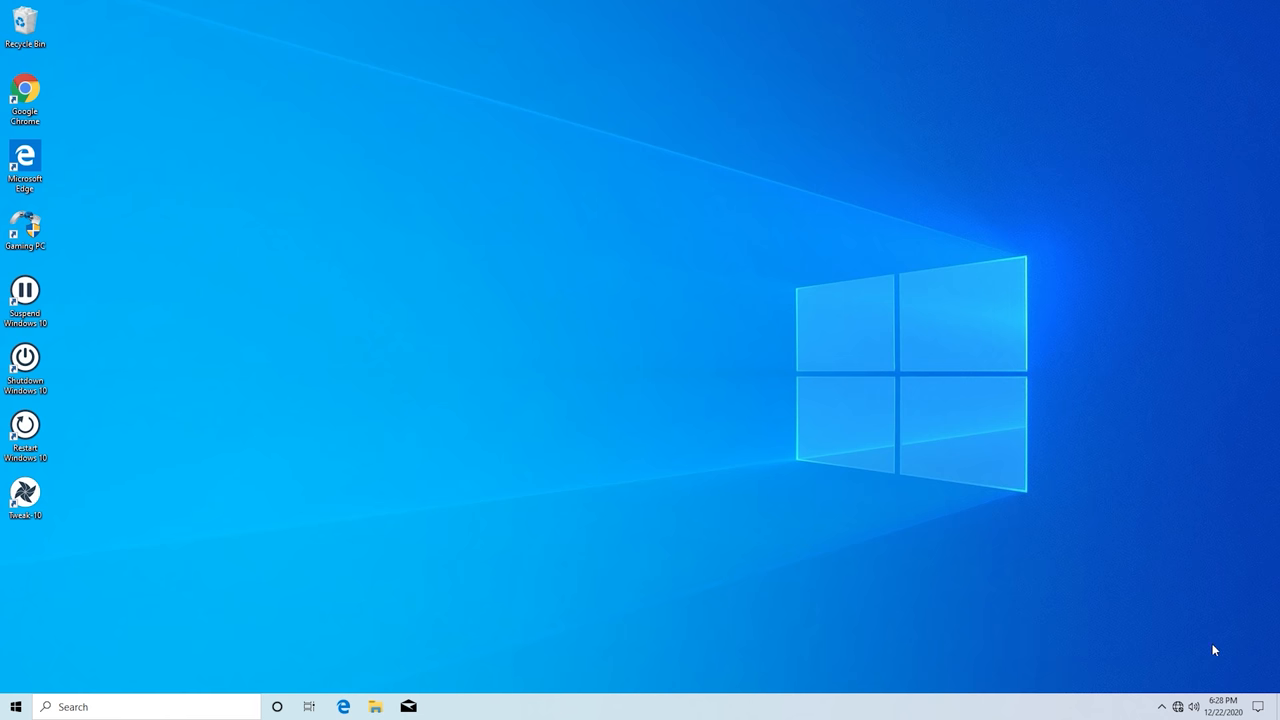
Show the taskbar clock flyout reading 6:28 PM, Tuesday, December 22, 2020
click(1224, 706)
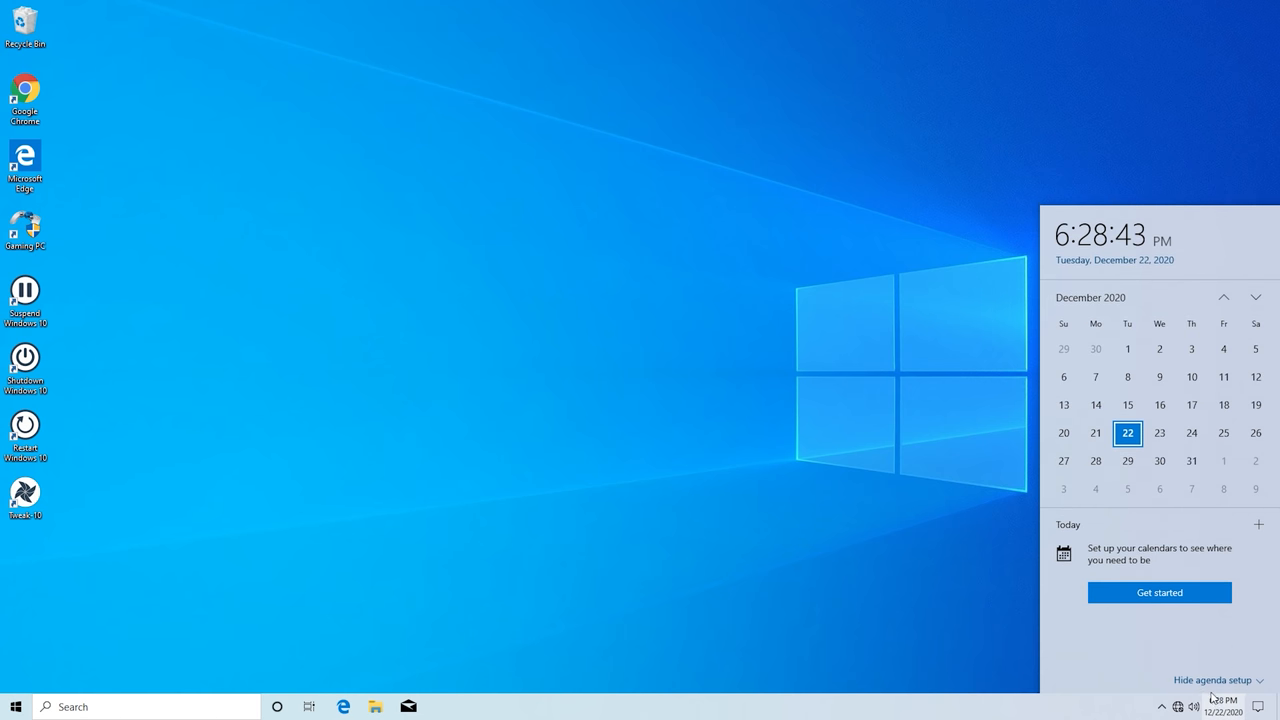